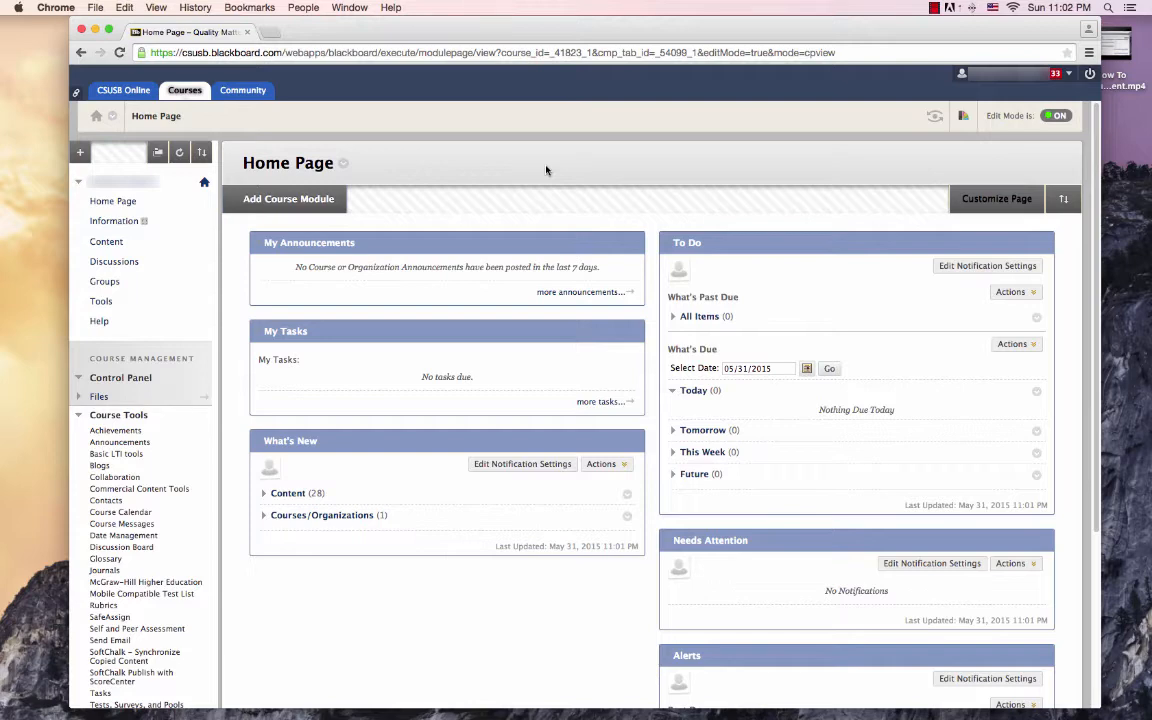
pyautogui.moveTo(532, 204)
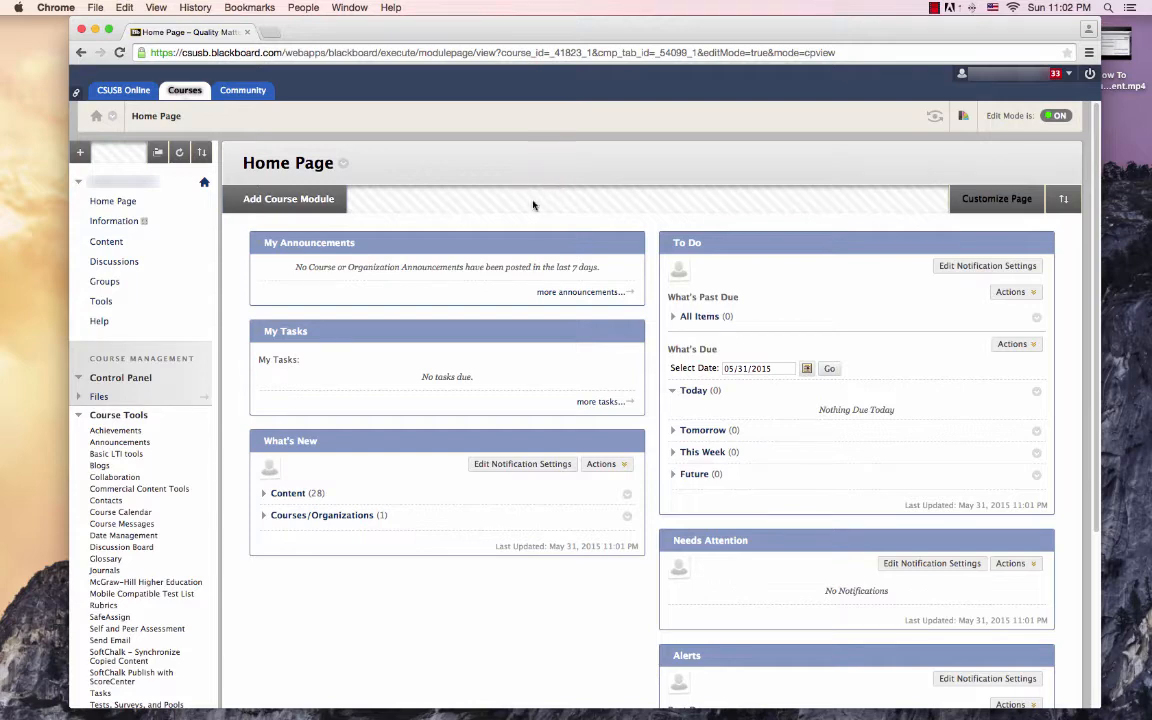
pyautogui.moveTo(100, 466)
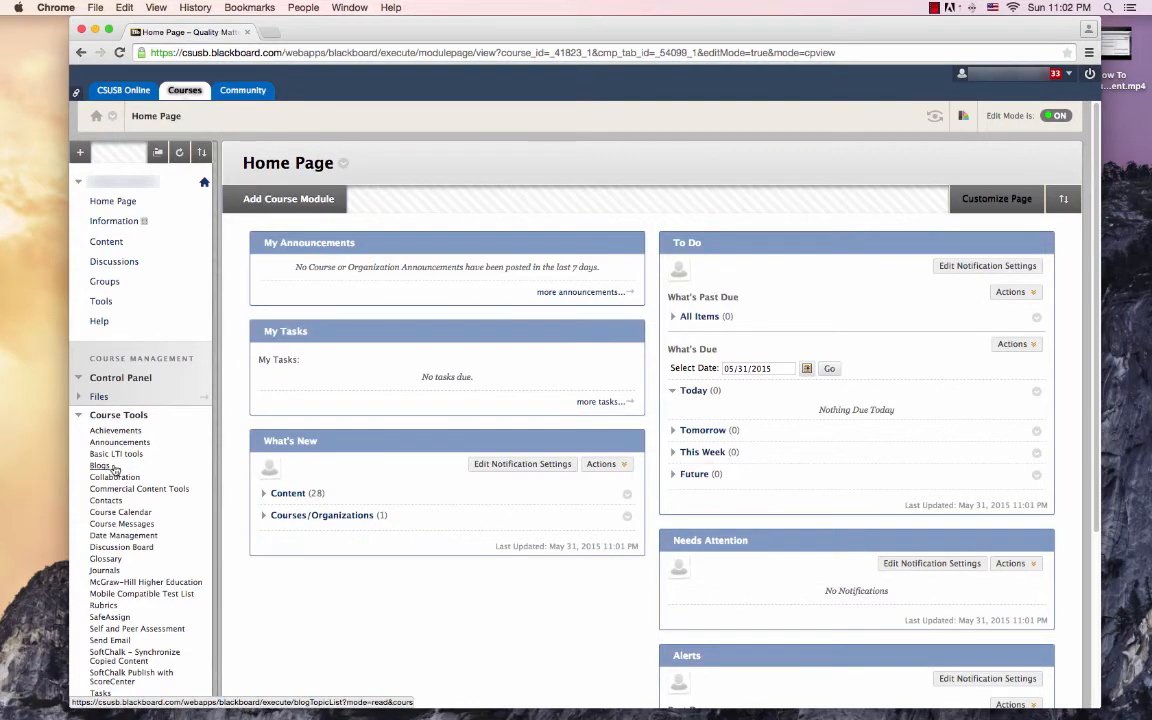
# Step: Reach the course's Blogs page from Course Tools, currently listing no blogs
pyautogui.click(100, 466)
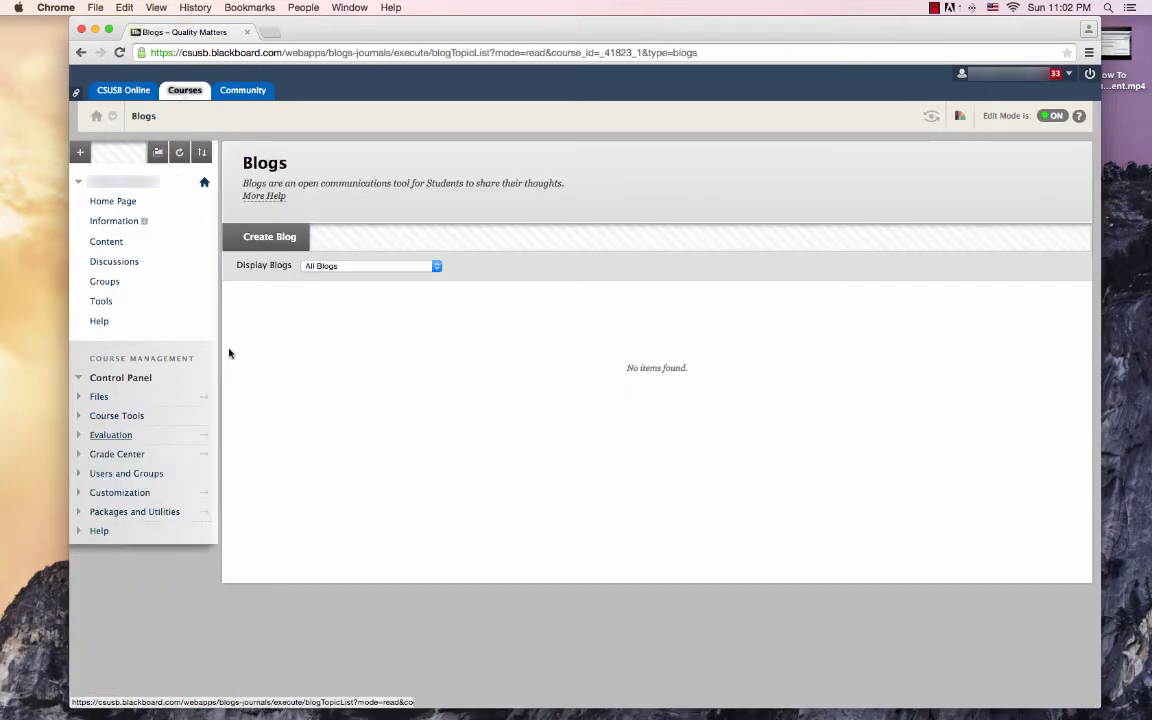
pyautogui.click(116, 414)
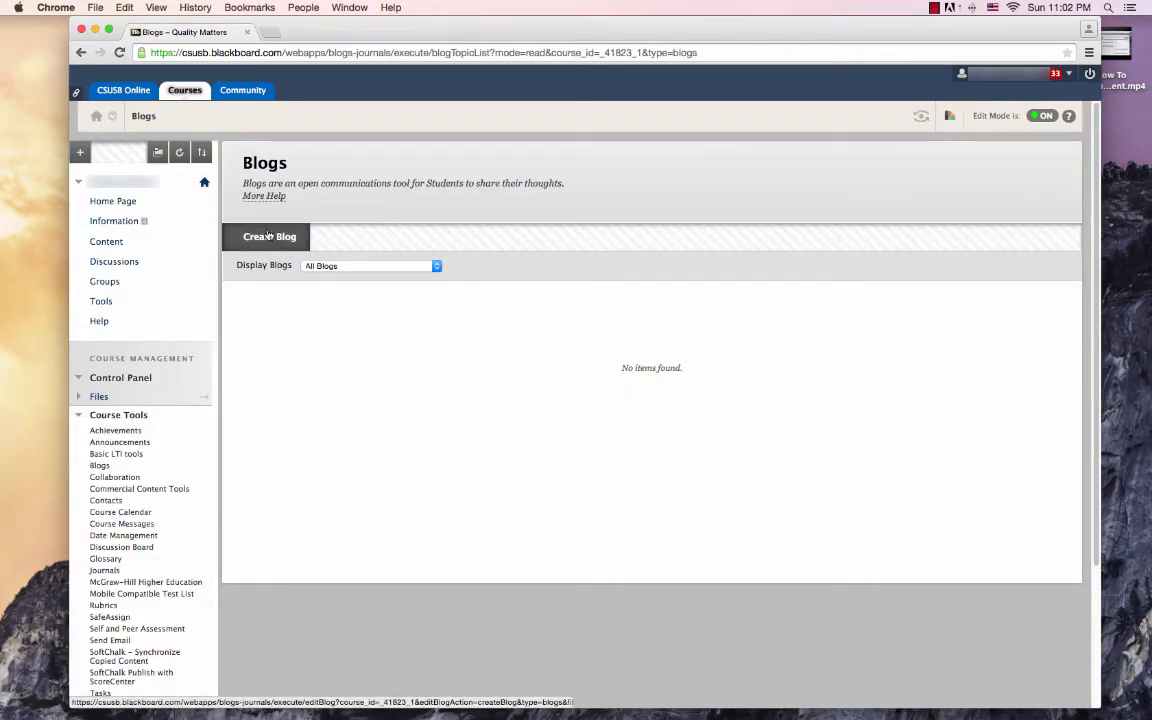
# Step: Start a new blog 'Student Reflection' with instructions for a 250-word lecture reflection
pyautogui.click(268, 236)
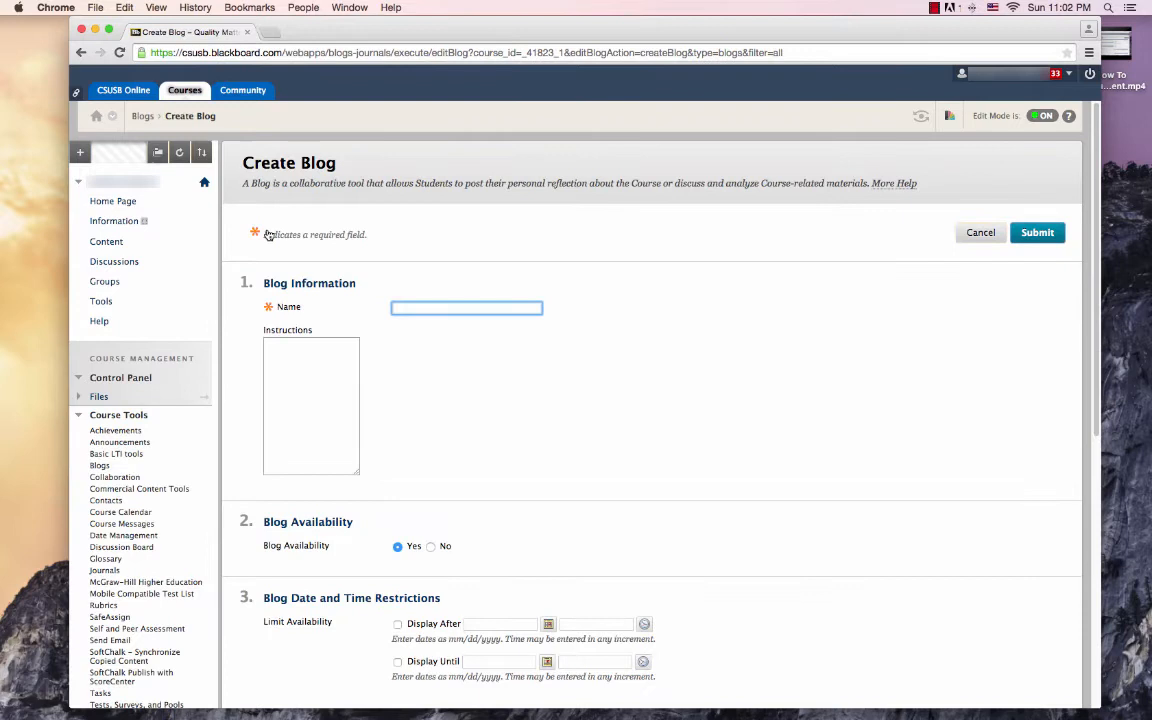
pyautogui.click(312, 404)
pyautogui.write('Write a short 250 word reflection post about the class lecture.')
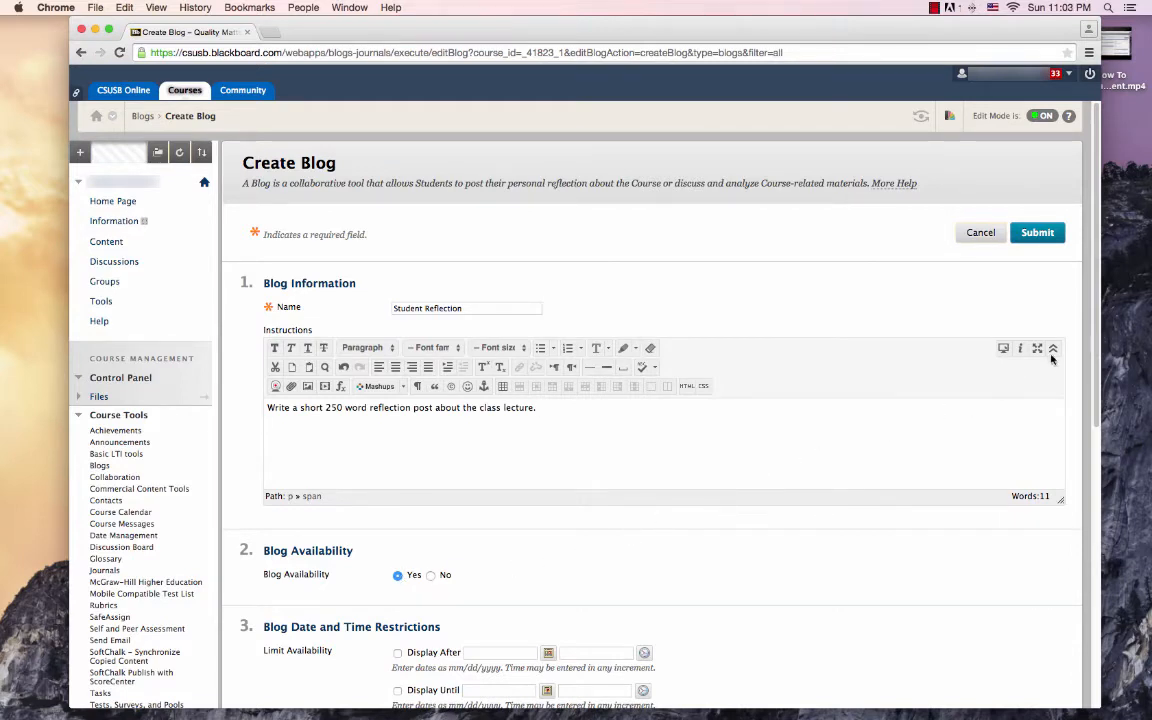
pyautogui.scroll(-3)
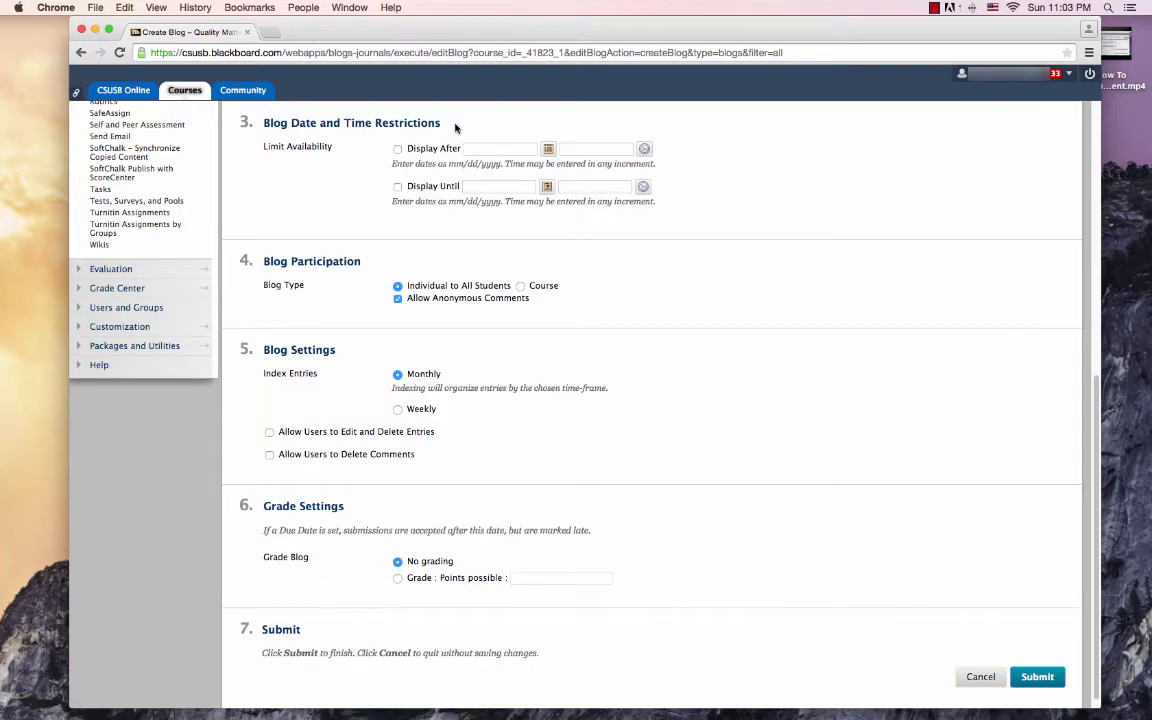
# Step: Enable Display After 05/31/2015 and Display Until 06/22/2015, both 11:59 PM
pyautogui.click(398, 148)
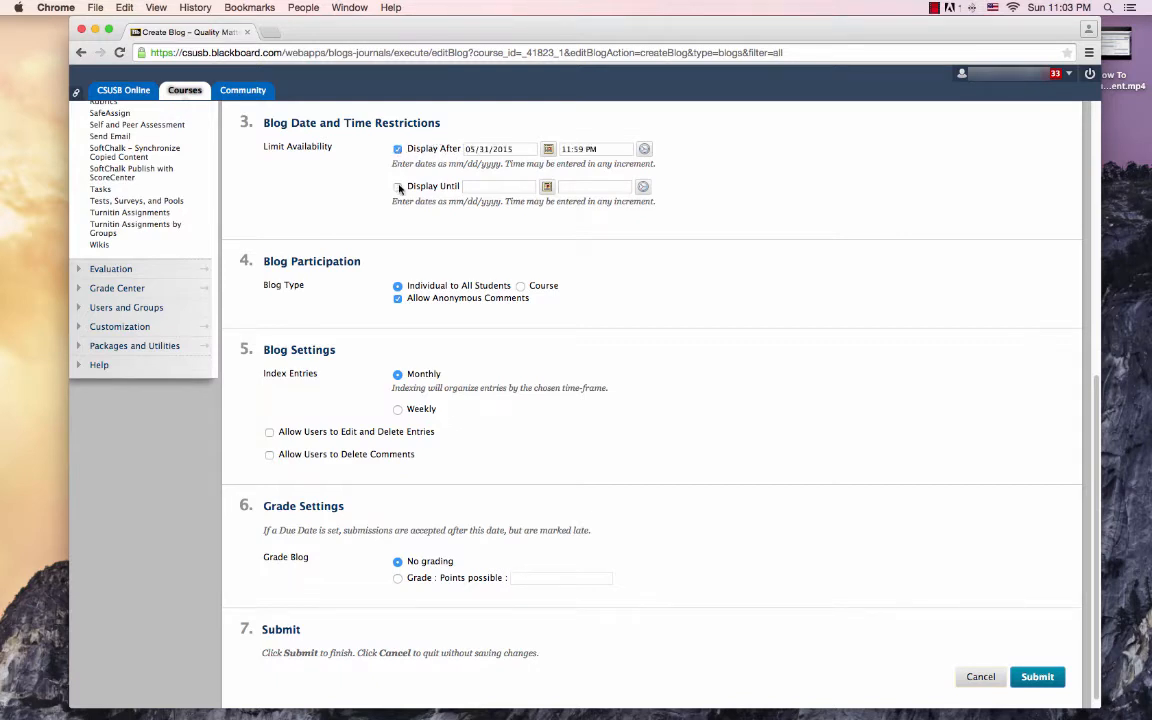
pyautogui.click(398, 186)
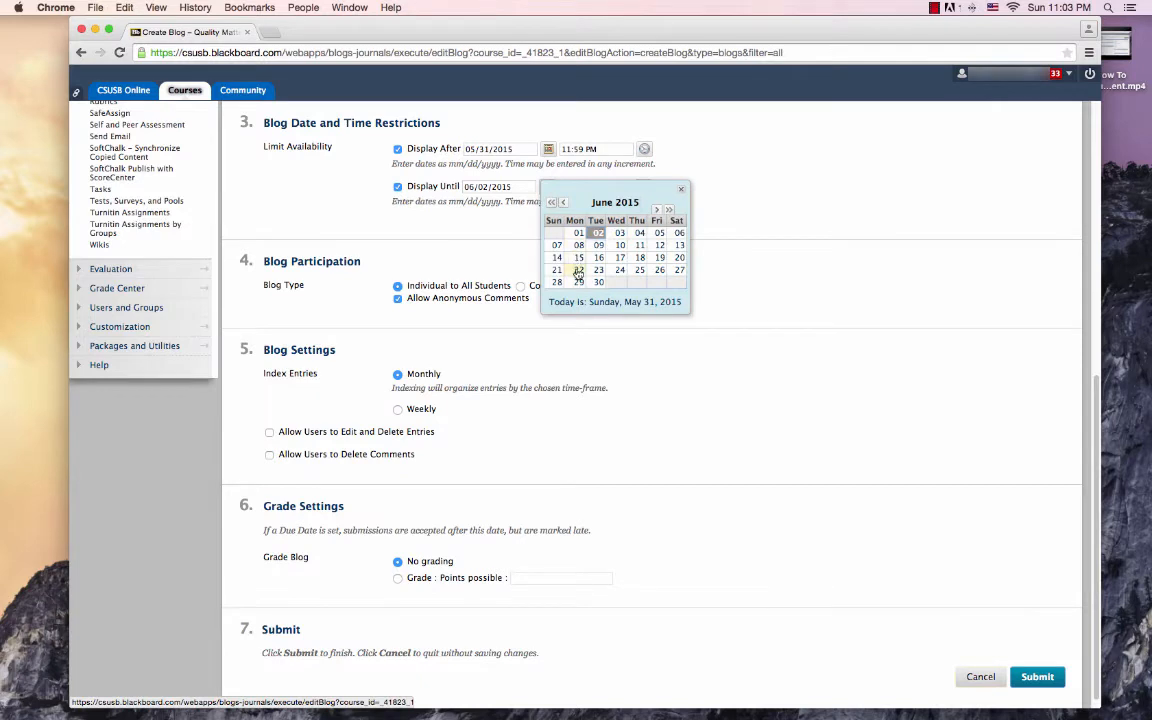
pyautogui.click(578, 270)
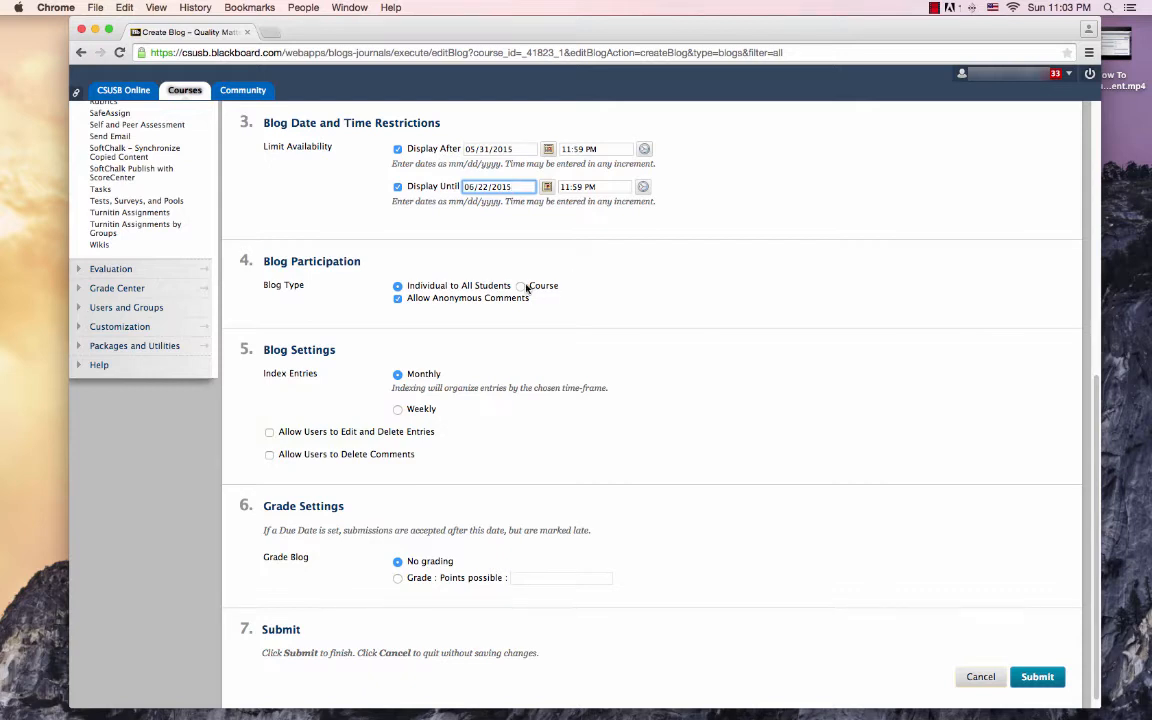
# Step: Set Blog Type to Course, index entries Weekly, and allow users to delete comments
pyautogui.click(520, 284)
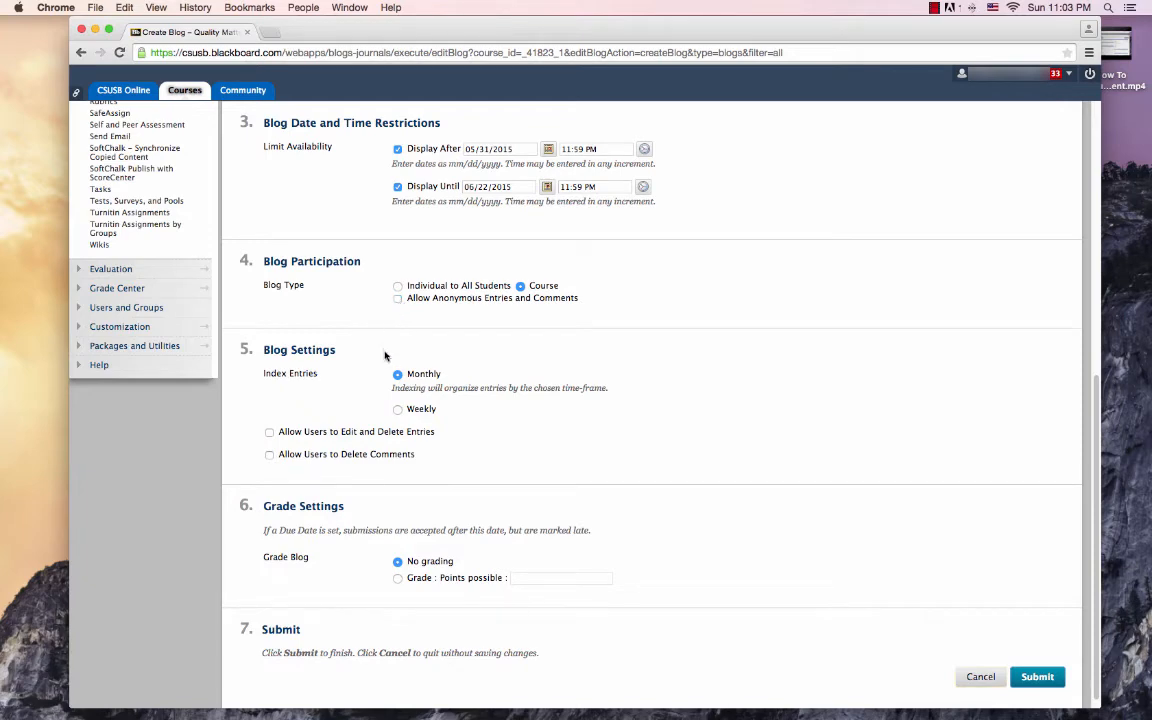
pyautogui.click(398, 408)
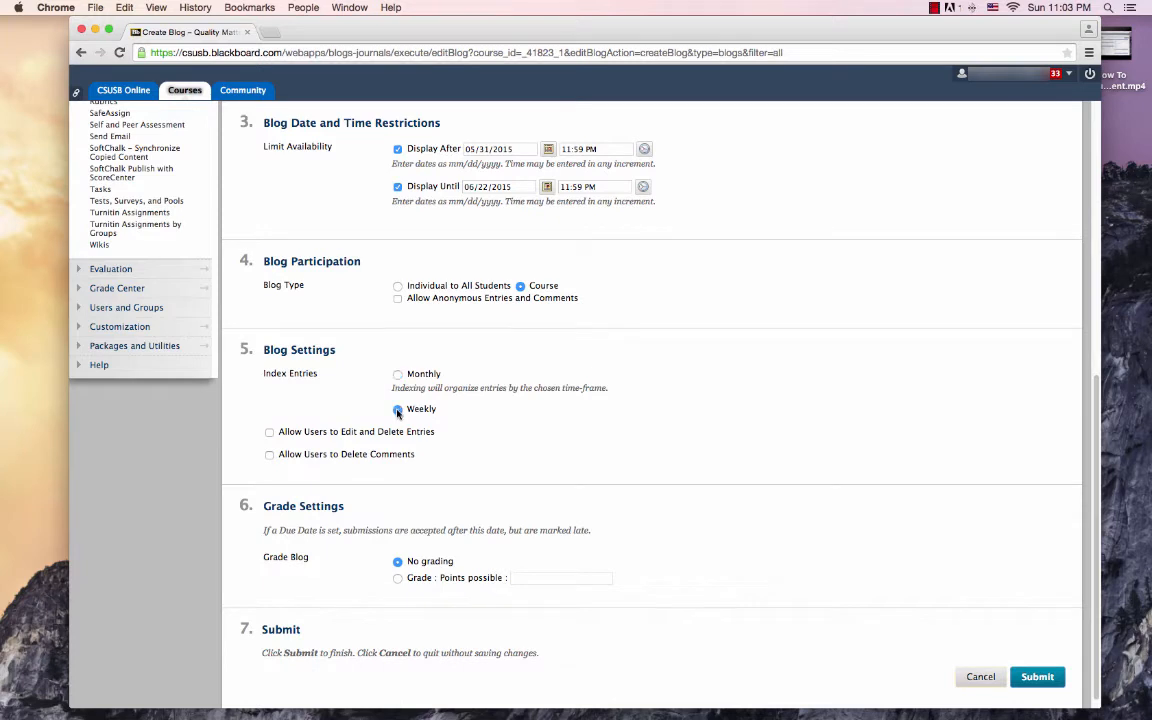
pyautogui.click(398, 408)
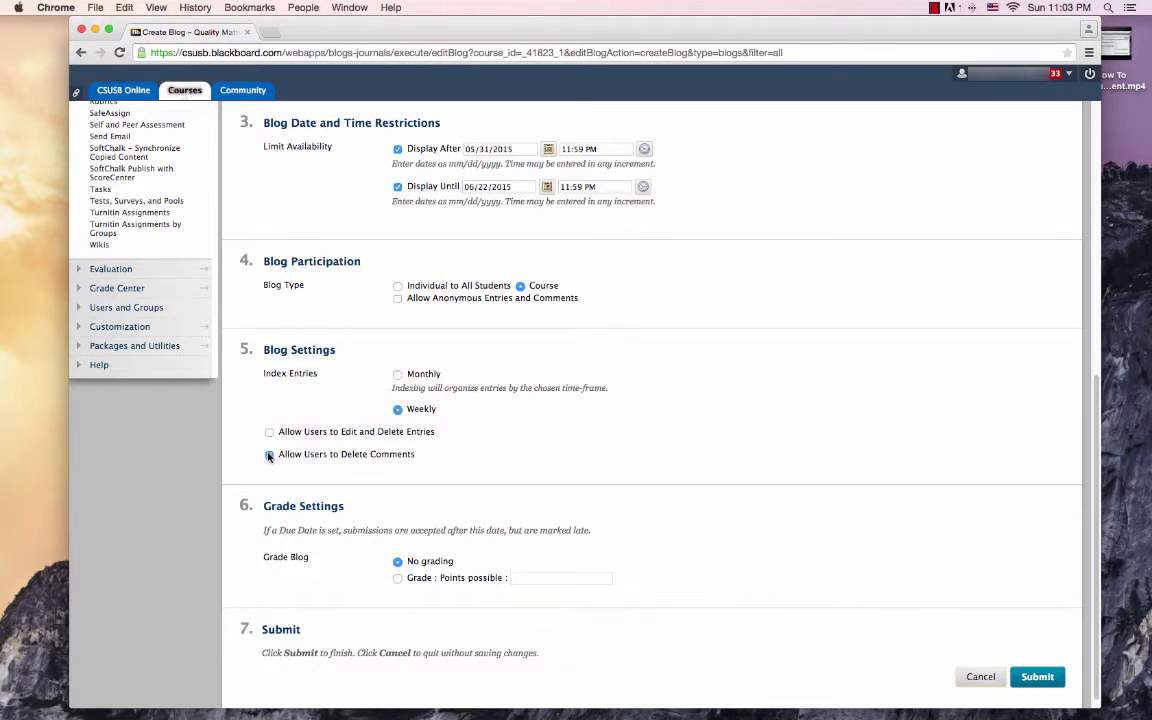
pyautogui.click(268, 454)
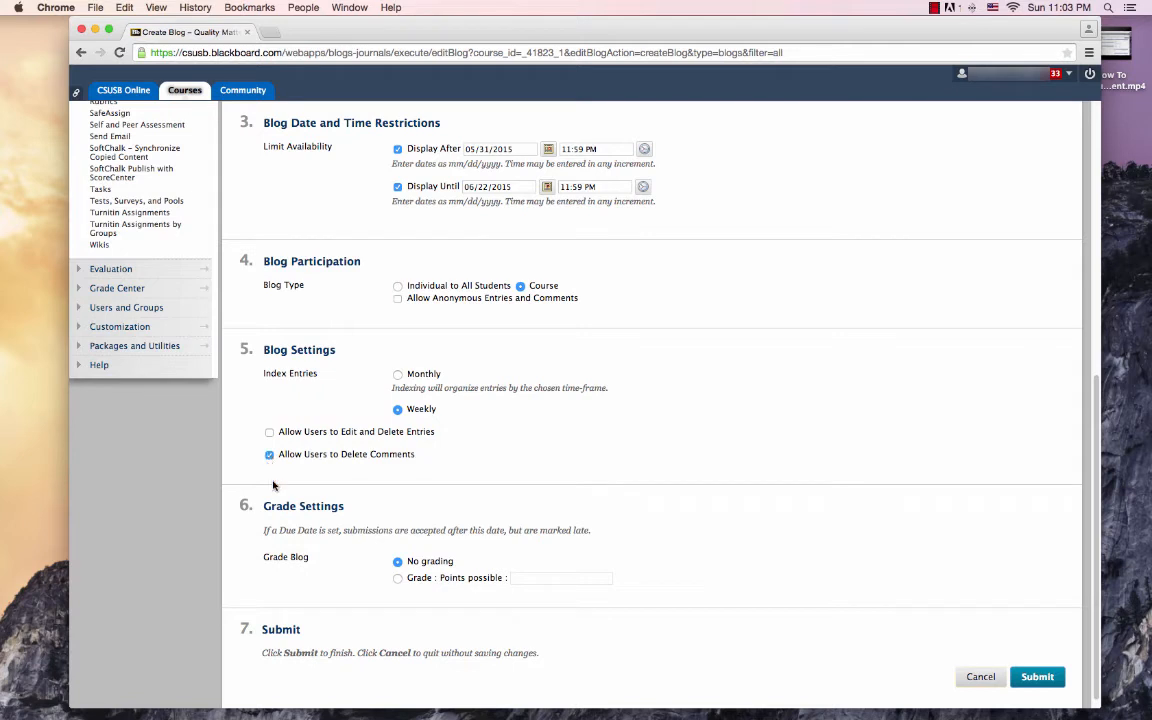
pyautogui.moveTo(398, 580)
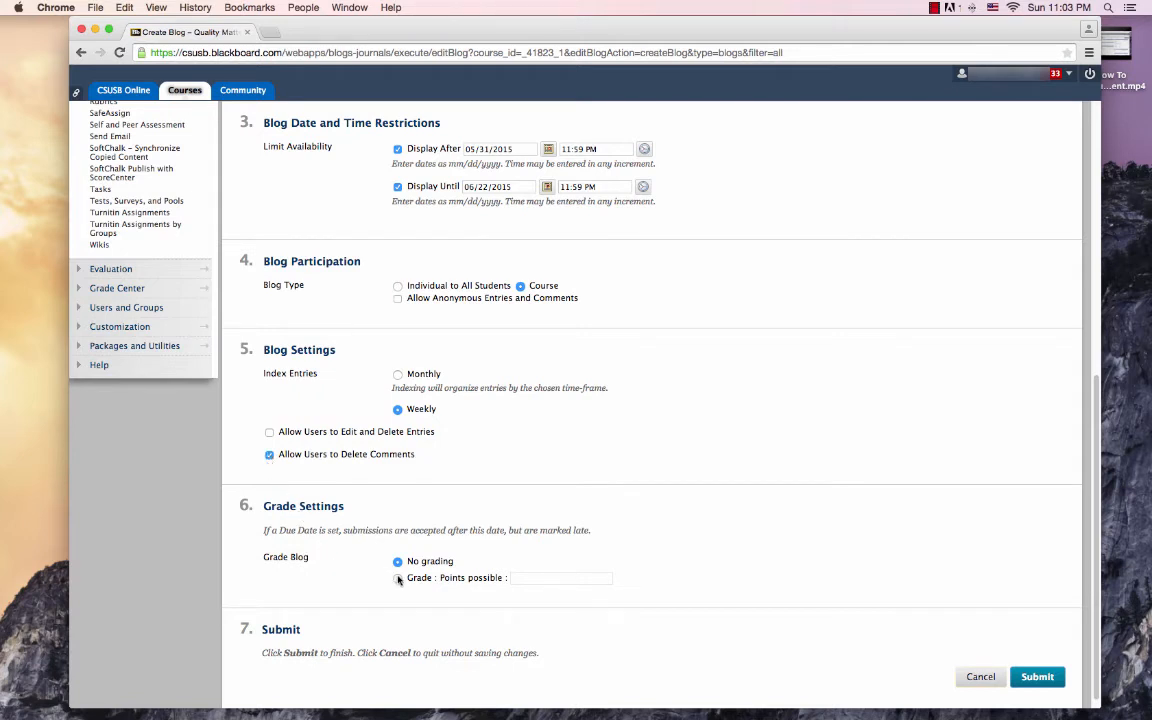
# Step: Grade the blog at 50 points possible, needs-grading after every 5 entries
pyautogui.click(398, 578)
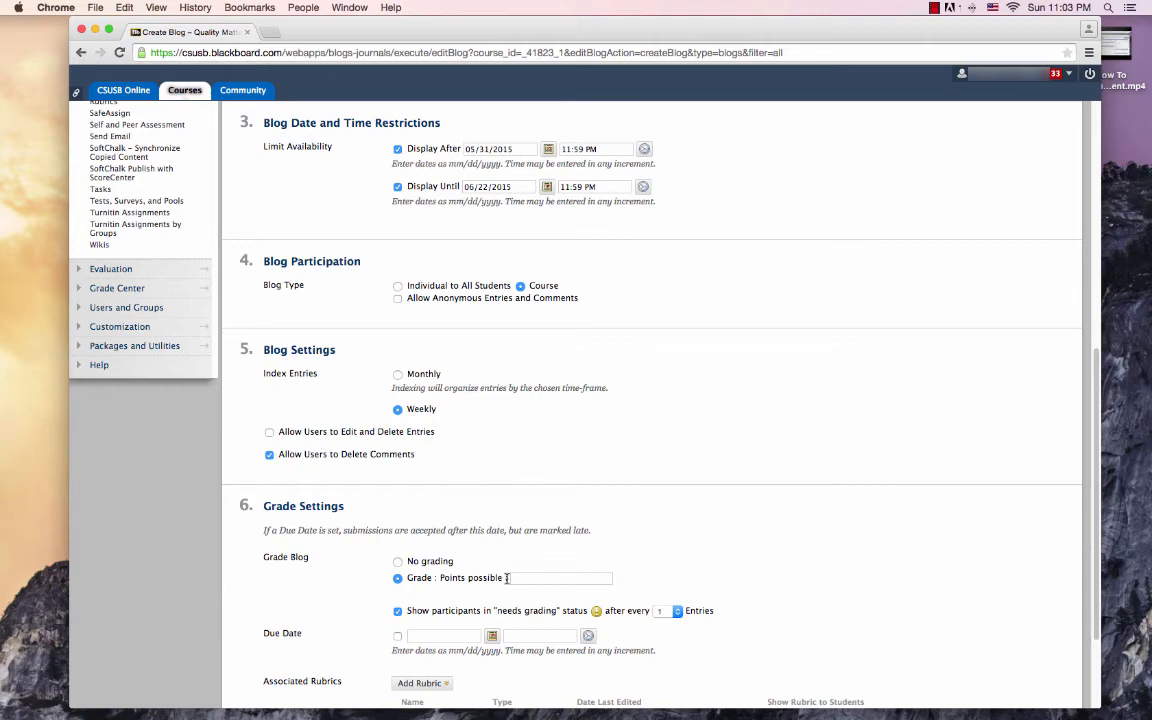
pyautogui.write('50')
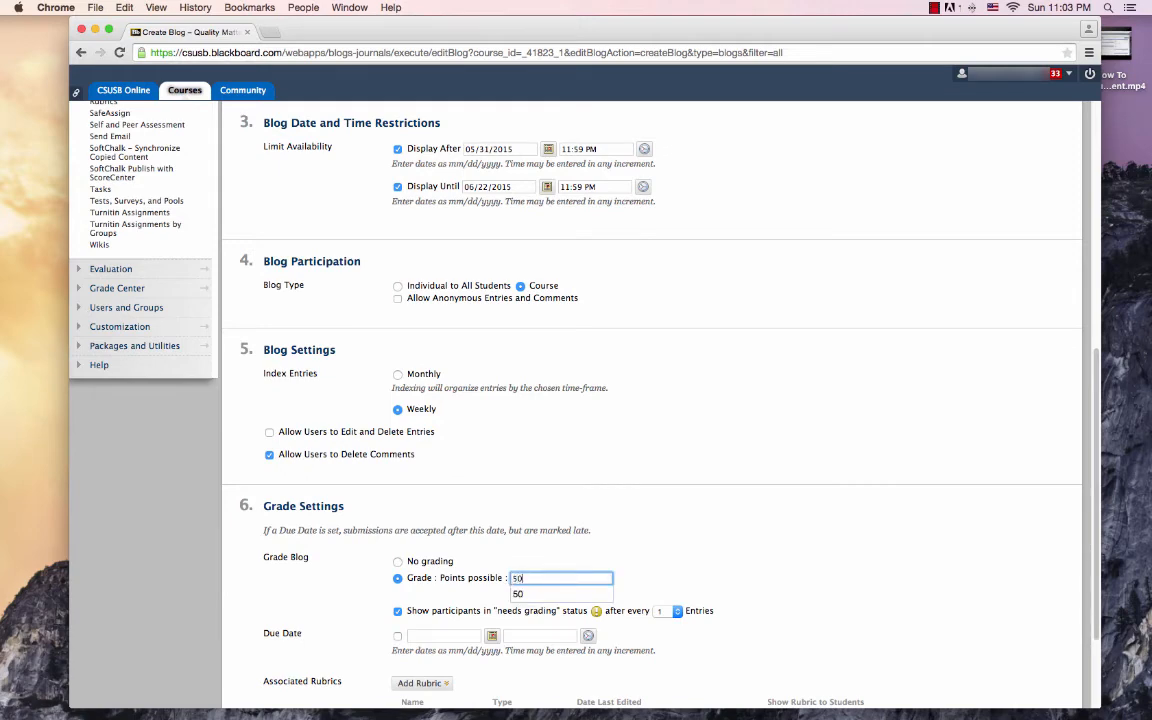
pyautogui.click(676, 612)
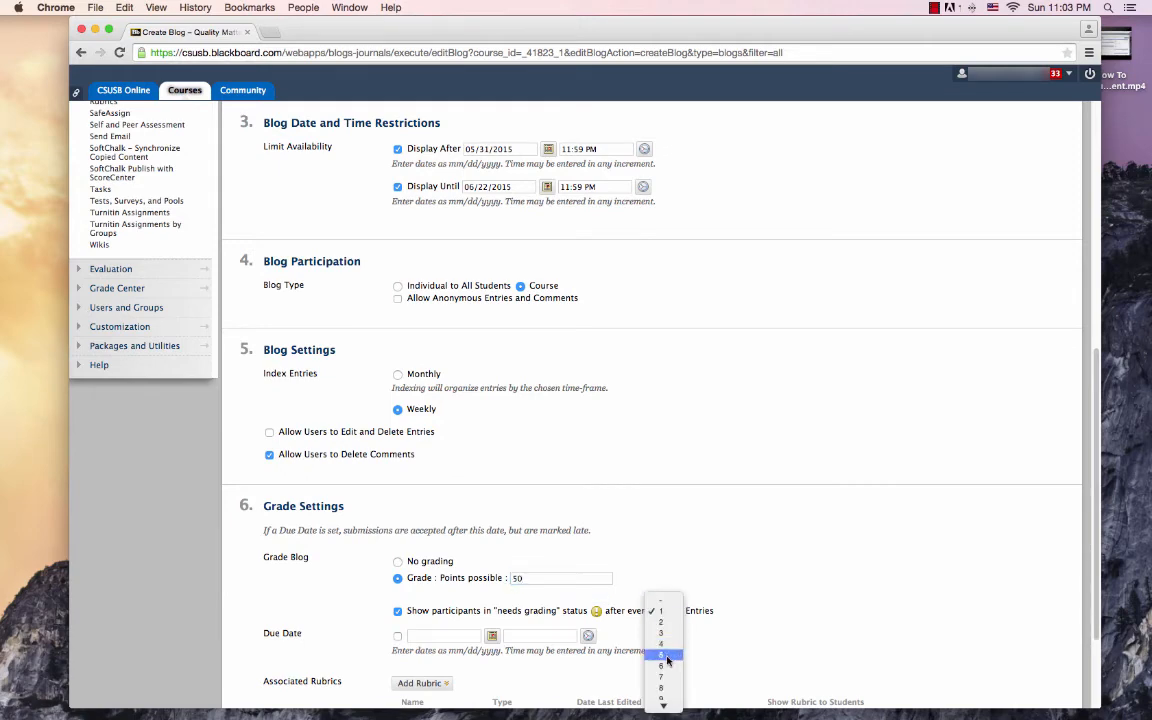
pyautogui.click(660, 654)
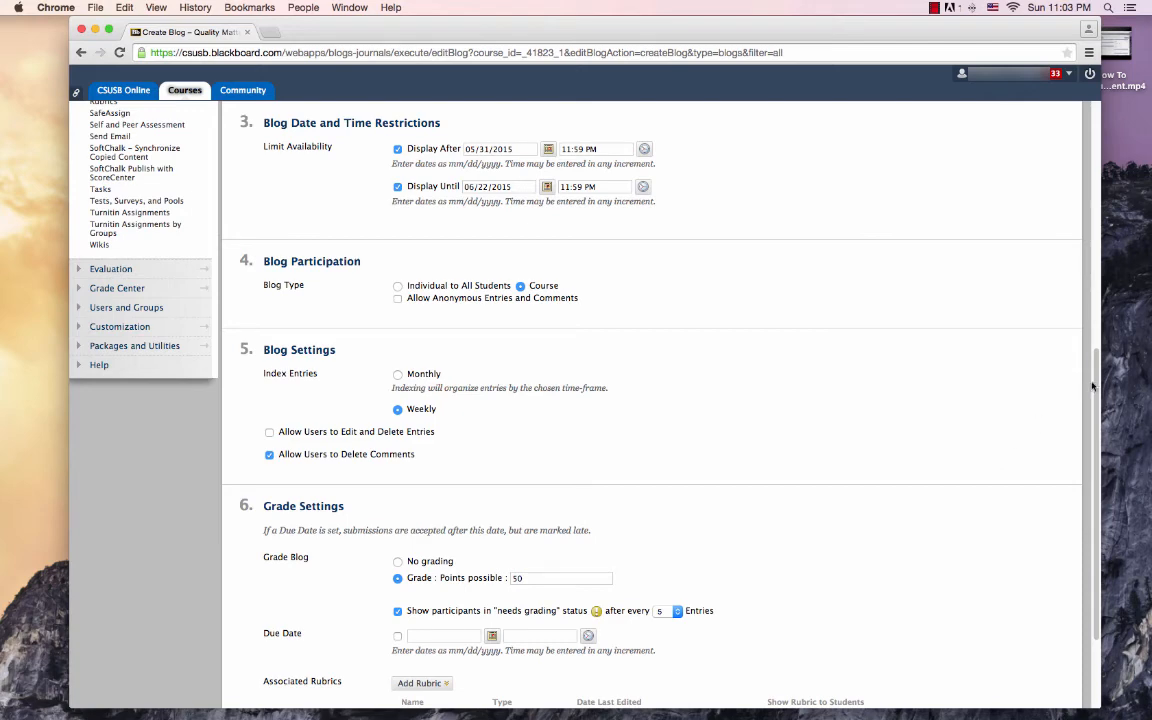
pyautogui.scroll(-3)
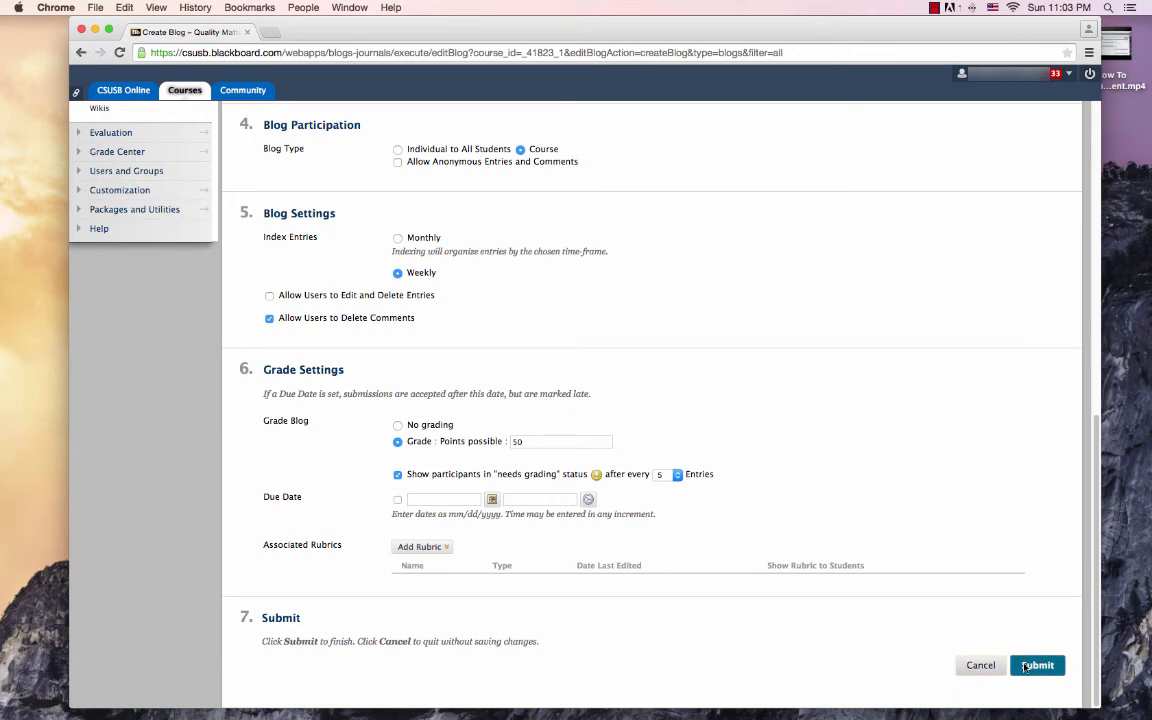
# Step: Submit the form so Student Reflection appears in the Blogs list as a course blog
pyautogui.click(1036, 664)
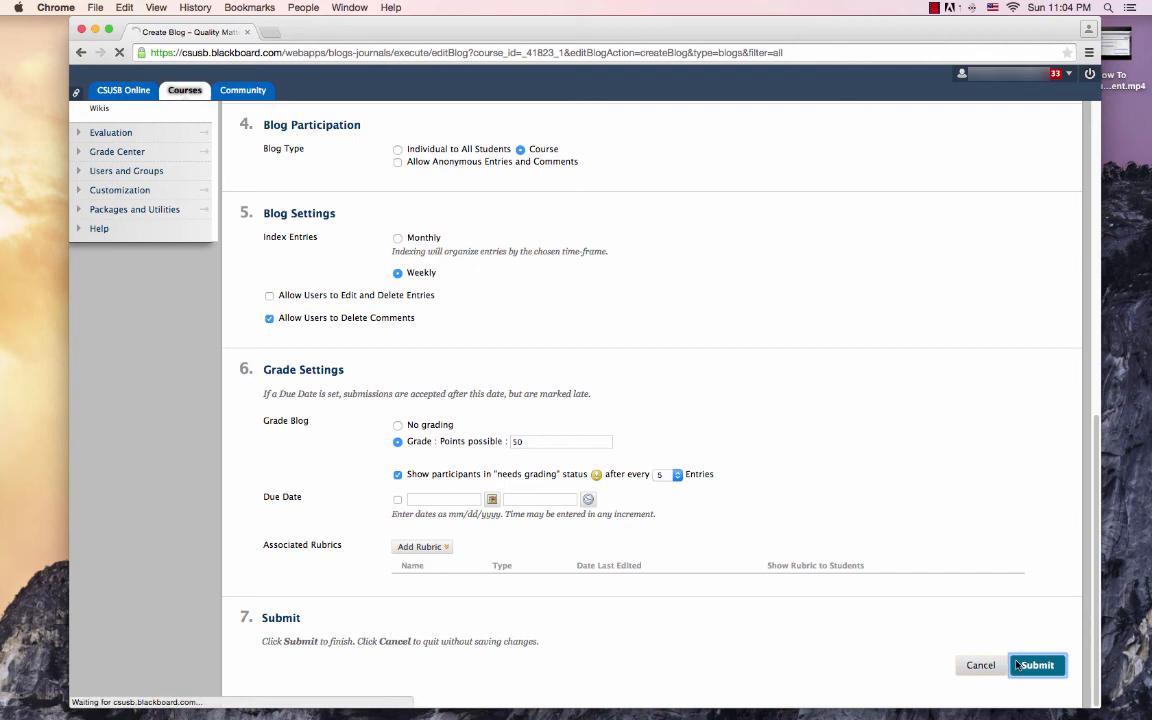
pyautogui.click(1036, 664)
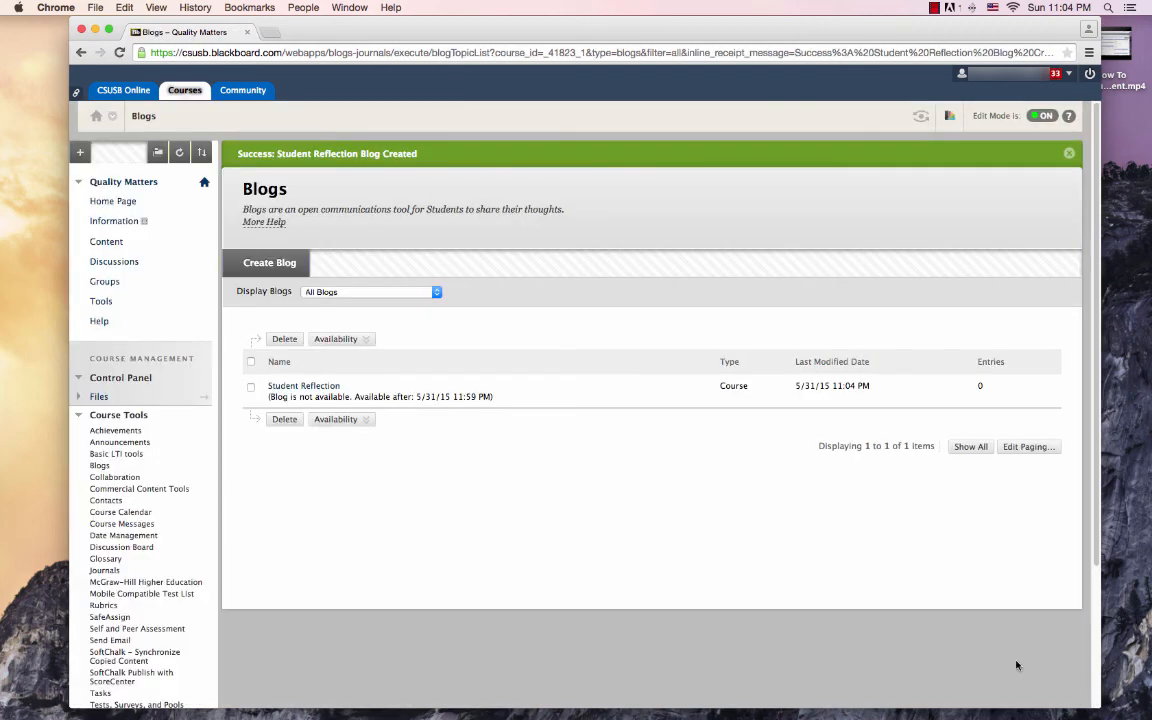